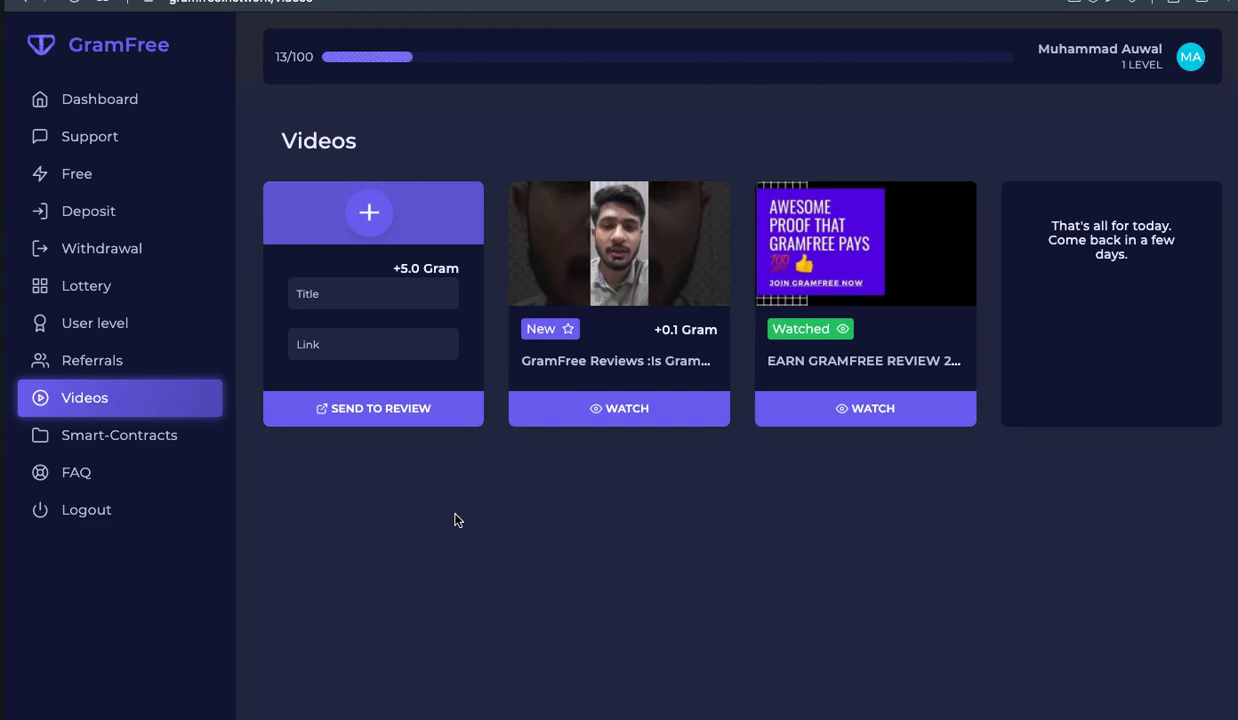
{"action": "mouse_move", "coordinate": [364, 520]}
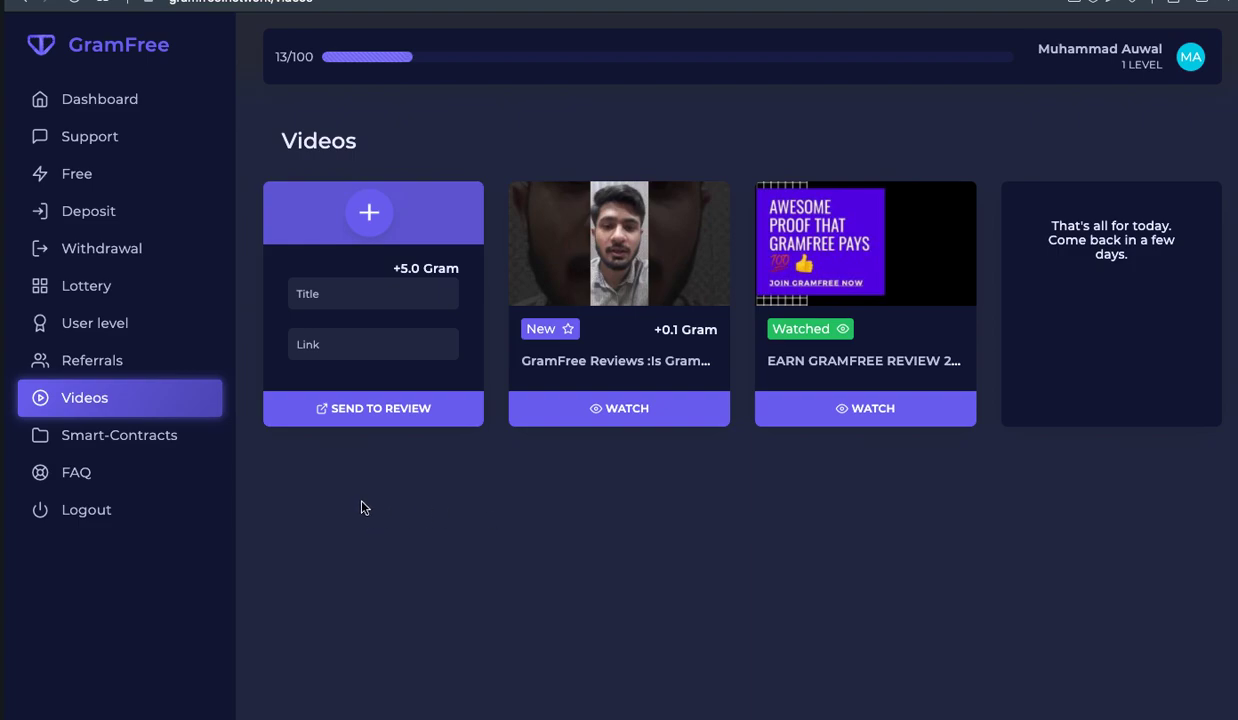
{"action": "mouse_move", "coordinate": [120, 444]}
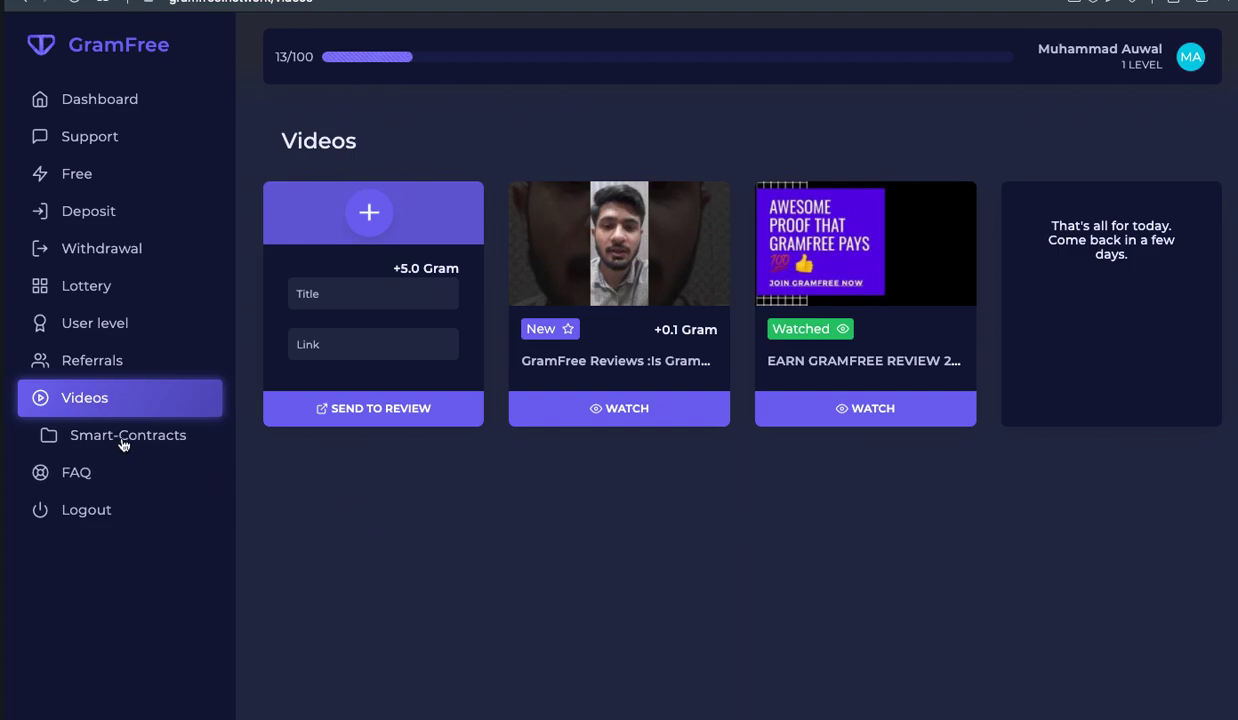
Go to Smart-Contracts from the sidebar, showing the Express (+10.0 Gram) and Standard contracts
{"action": "left_click", "coordinate": [128, 436]}
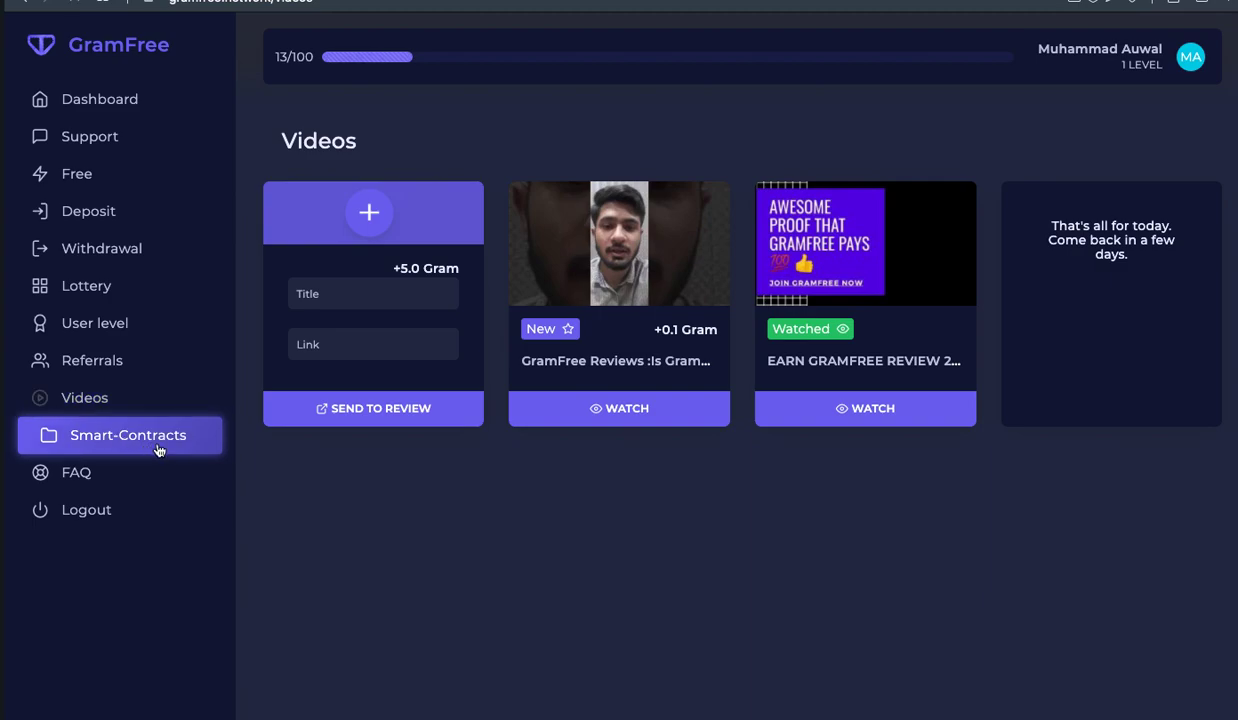
{"action": "left_click", "coordinate": [128, 434]}
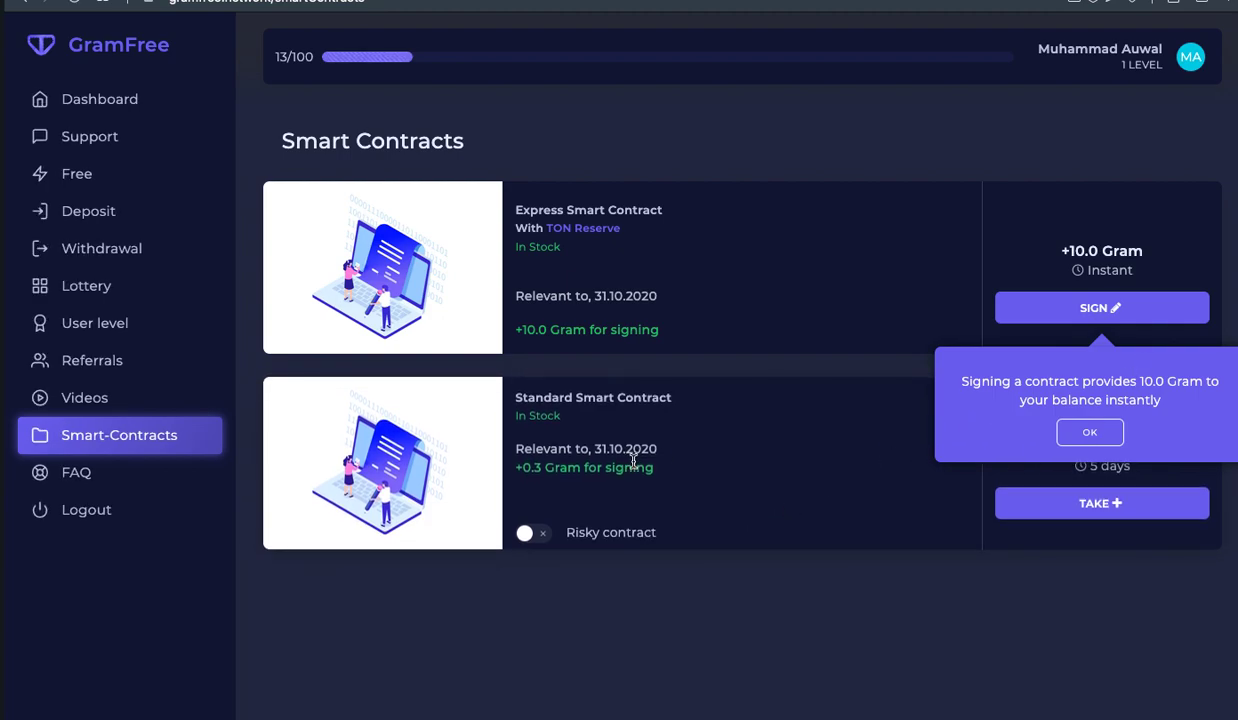
{"action": "mouse_move", "coordinate": [520, 548]}
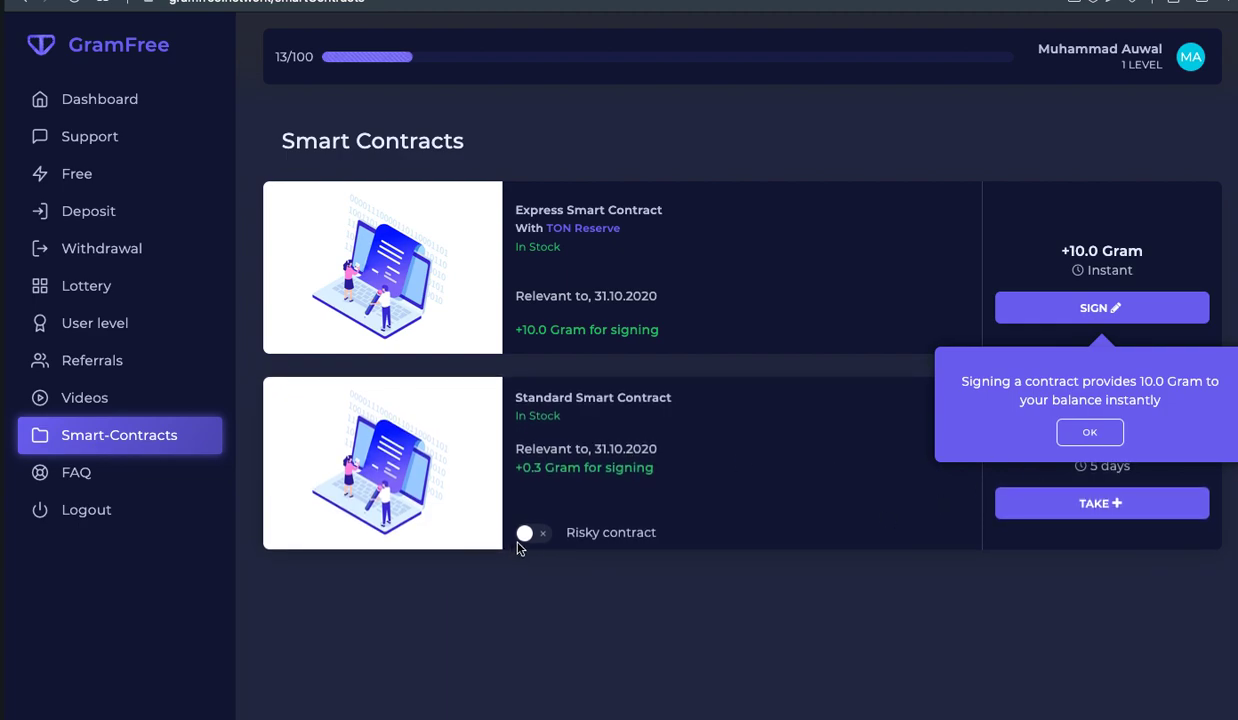
{"action": "mouse_move", "coordinate": [646, 530]}
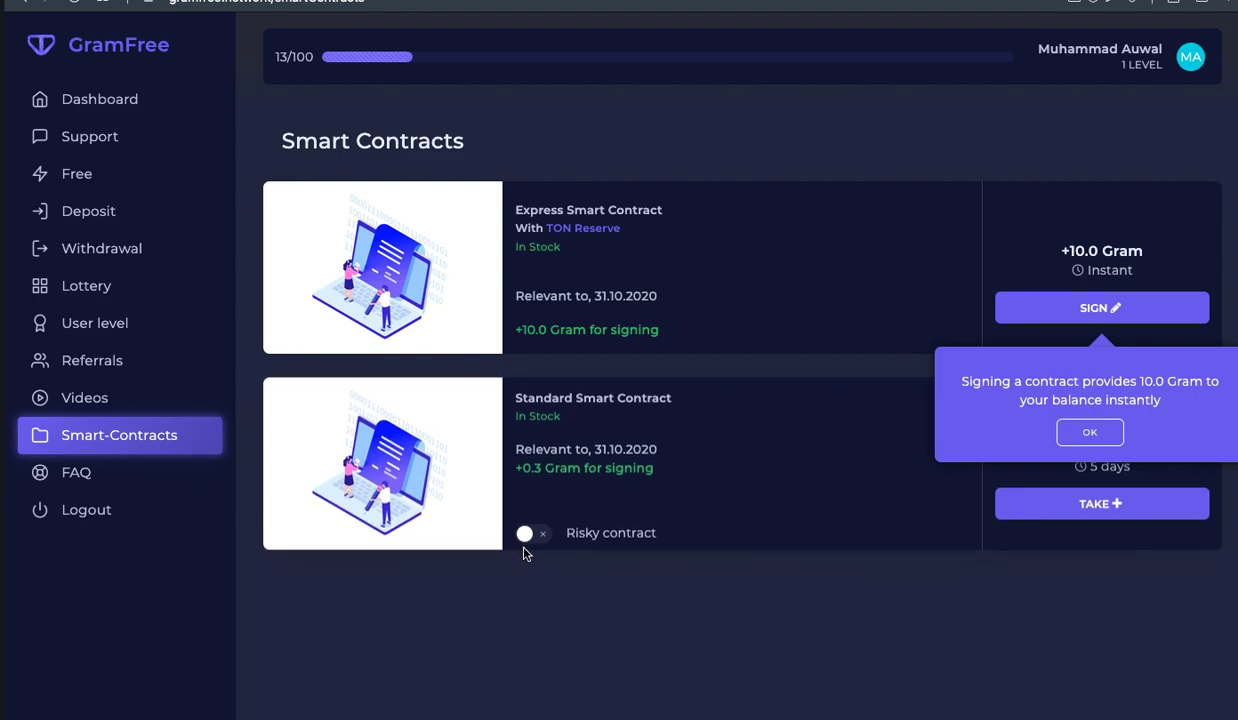
Switch the Standard contract to Risky: +0.7 Gram reward with a -1.5 Gram forfeit
{"action": "left_click", "coordinate": [532, 532]}
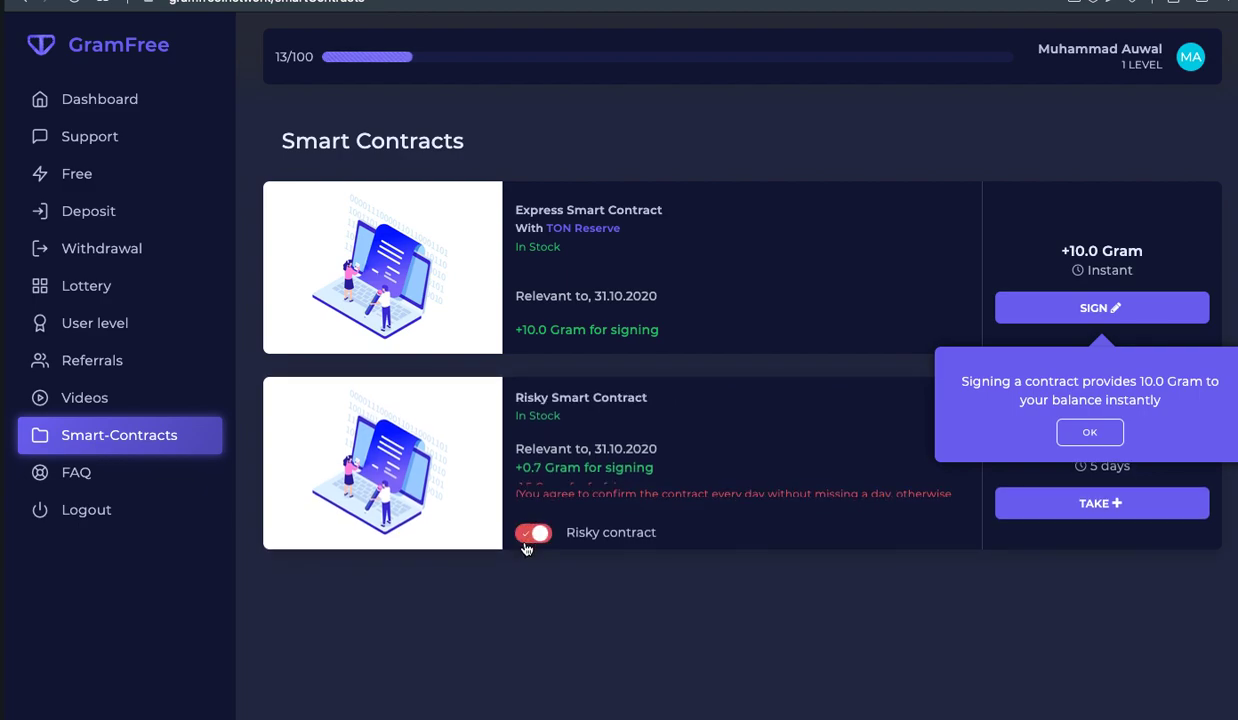
{"action": "left_click", "coordinate": [532, 532]}
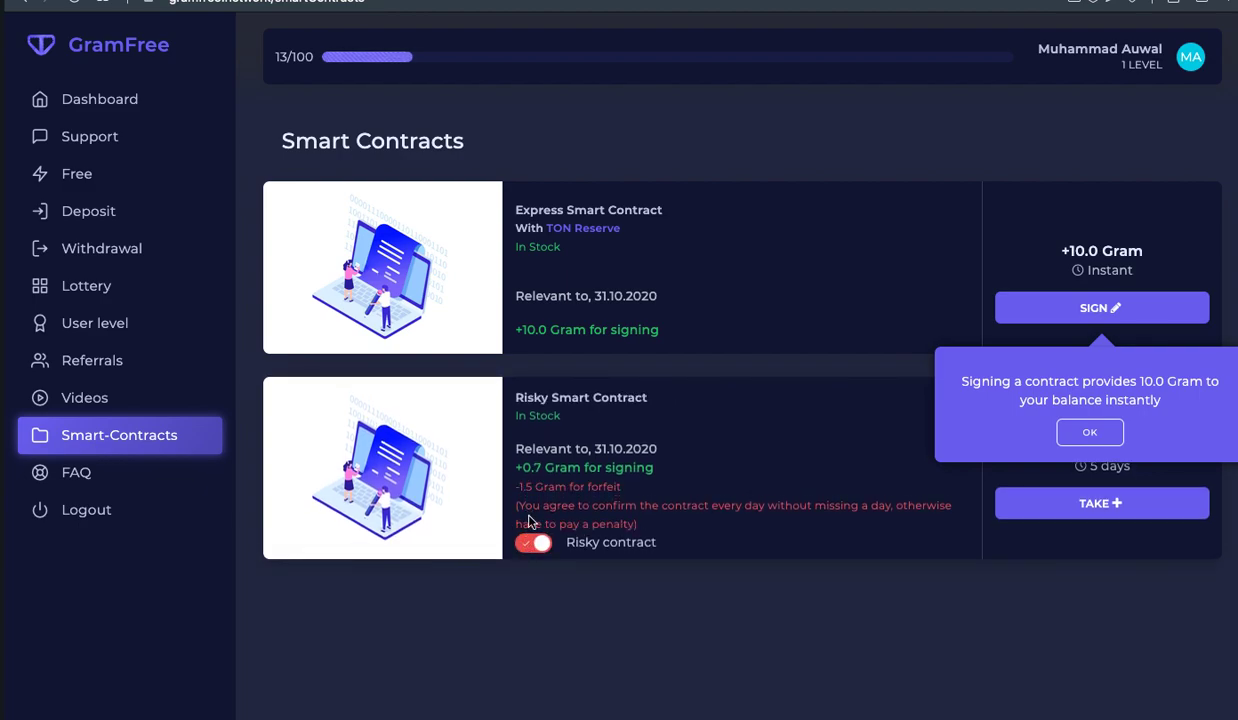
{"action": "mouse_move", "coordinate": [596, 490]}
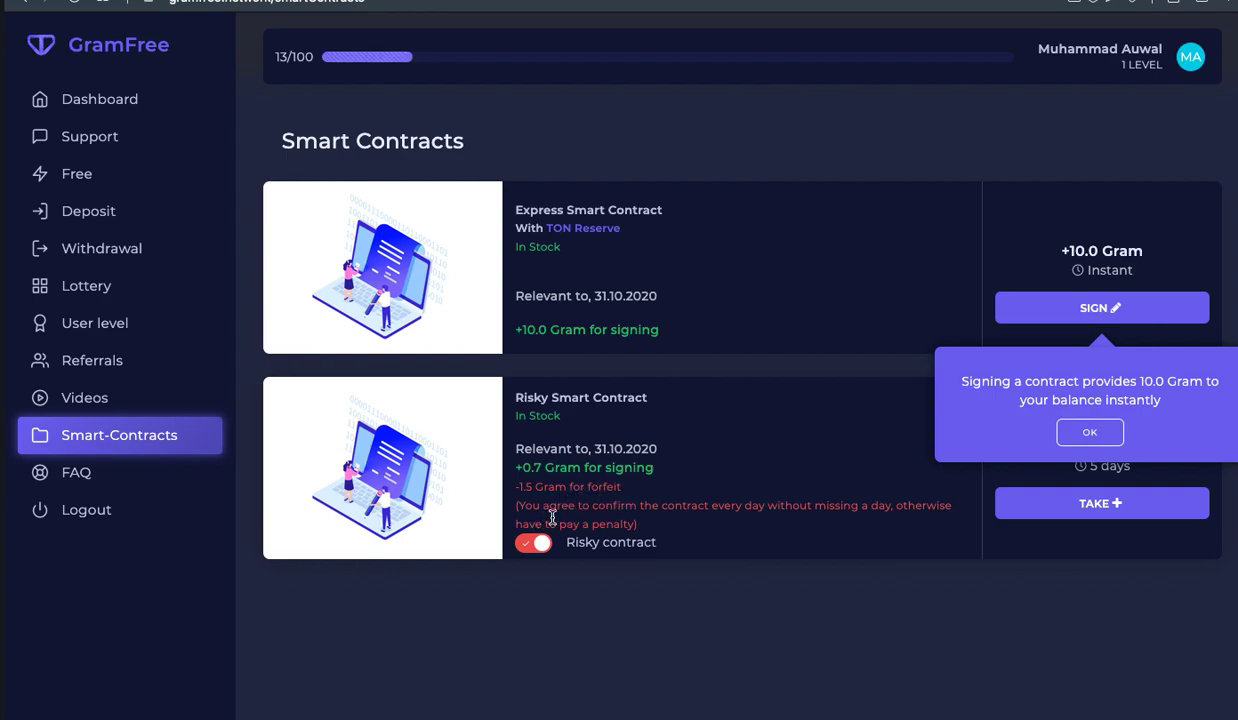
{"action": "mouse_move", "coordinate": [624, 518]}
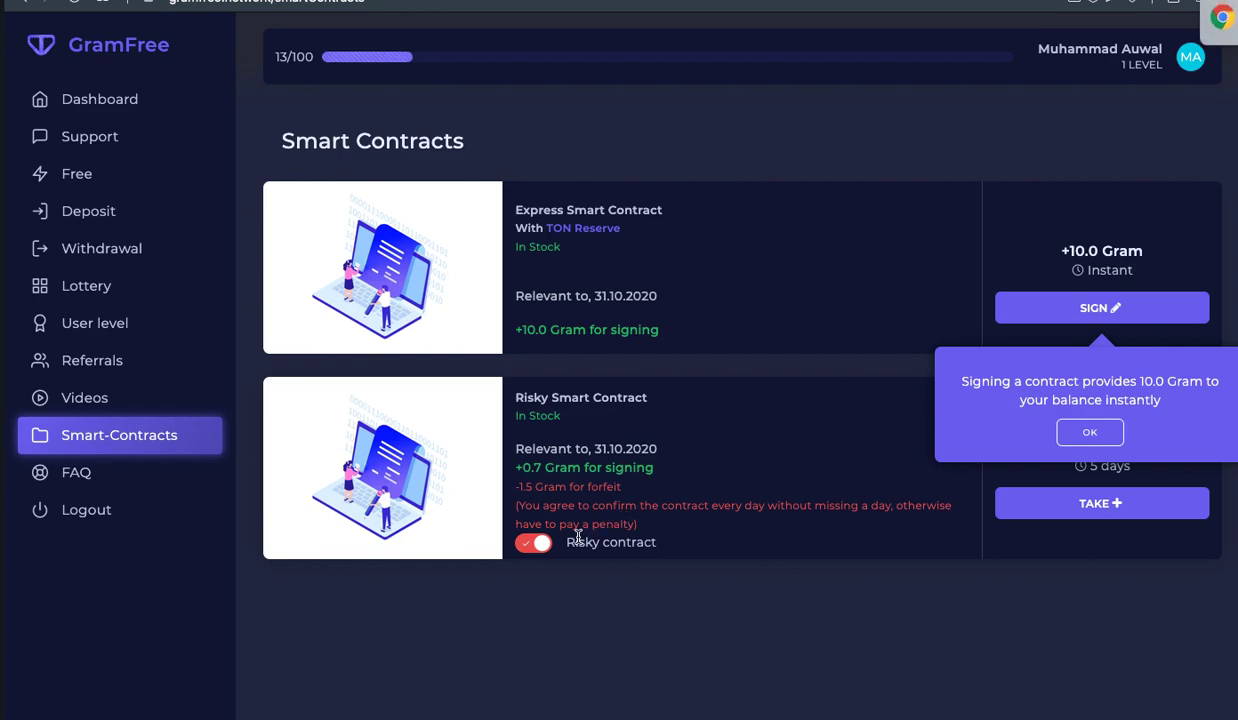
{"action": "mouse_move", "coordinate": [1036, 516]}
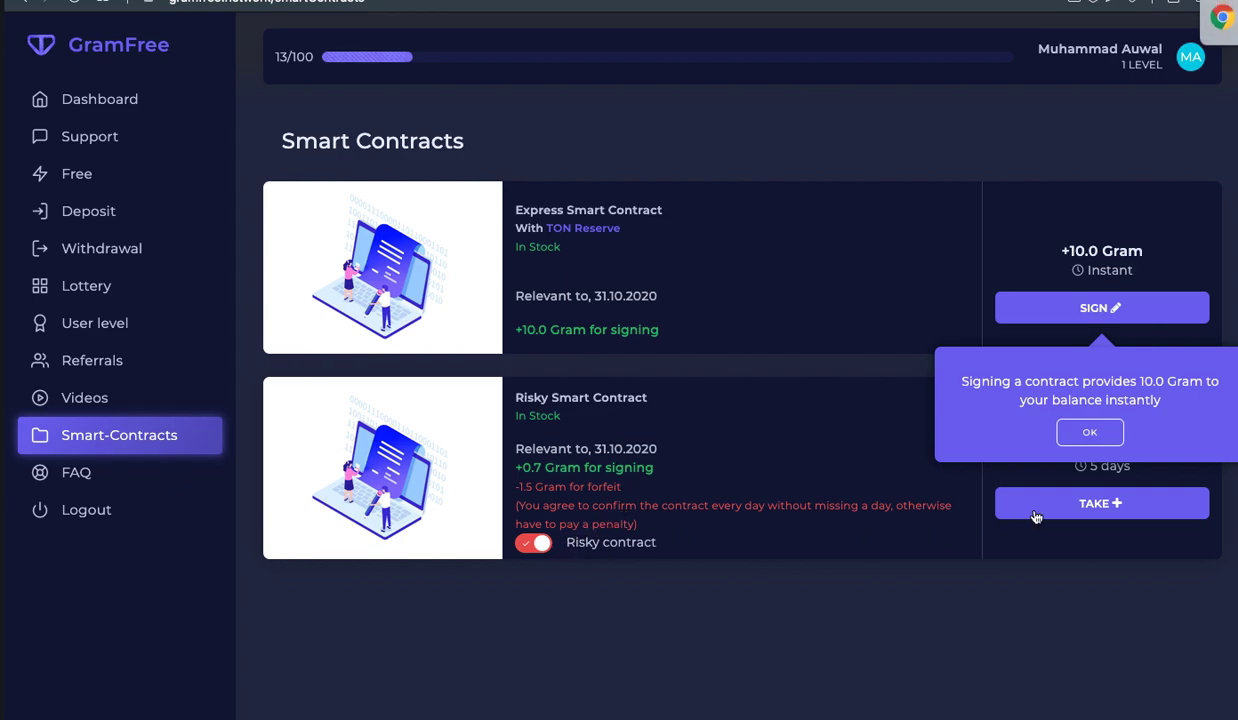
{"action": "mouse_move", "coordinate": [1100, 510]}
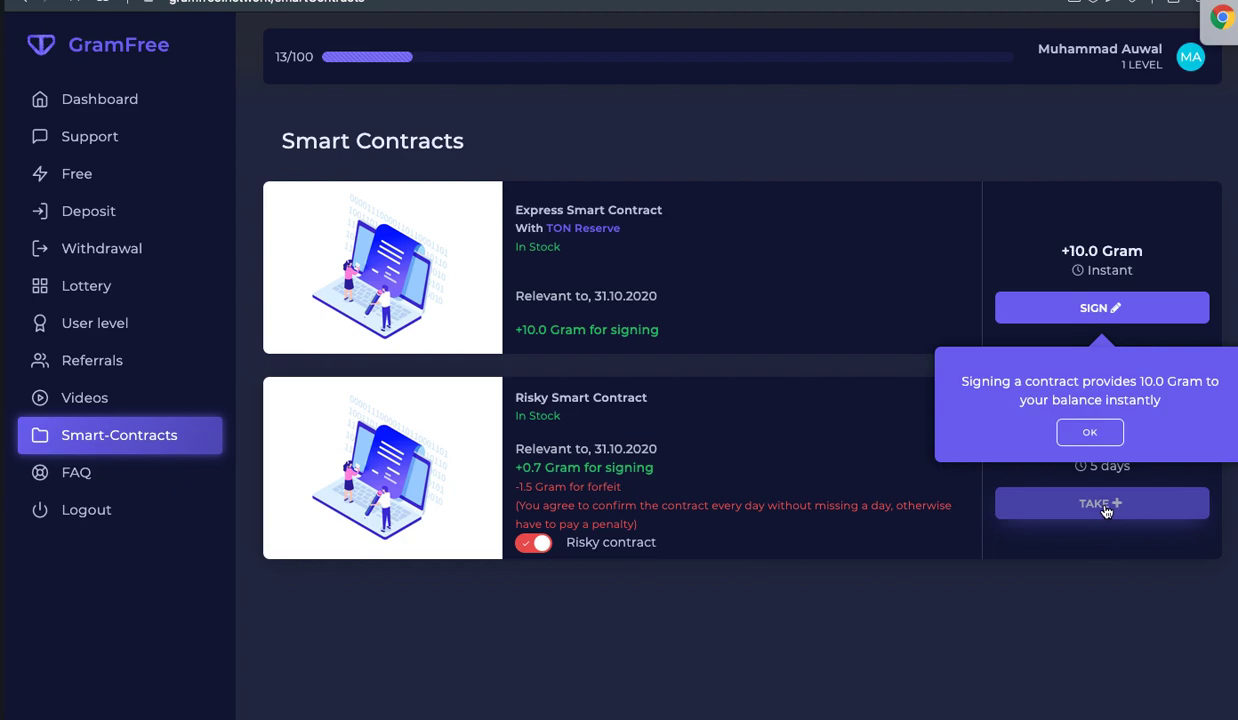
Take the Risky contract so it shows Taken, 31.10.2020 with its contract ID
{"action": "left_click", "coordinate": [1100, 504]}
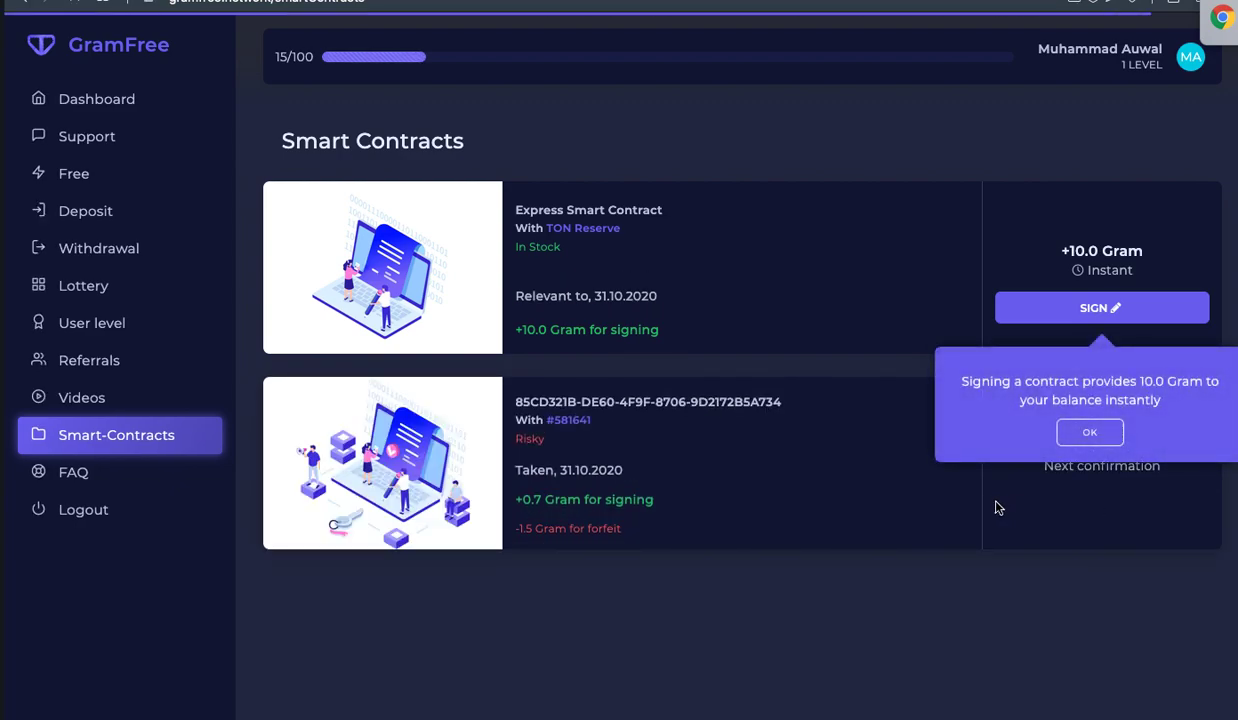
{"action": "mouse_move", "coordinate": [604, 542]}
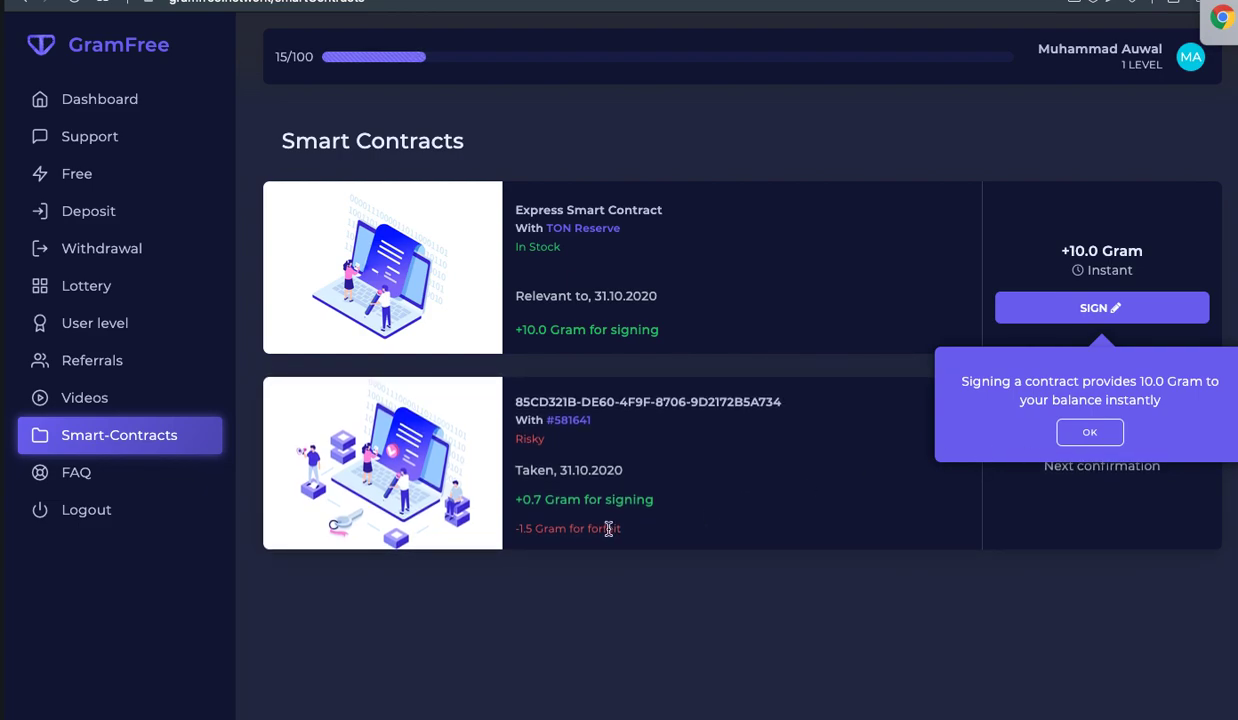
{"action": "mouse_move", "coordinate": [628, 528]}
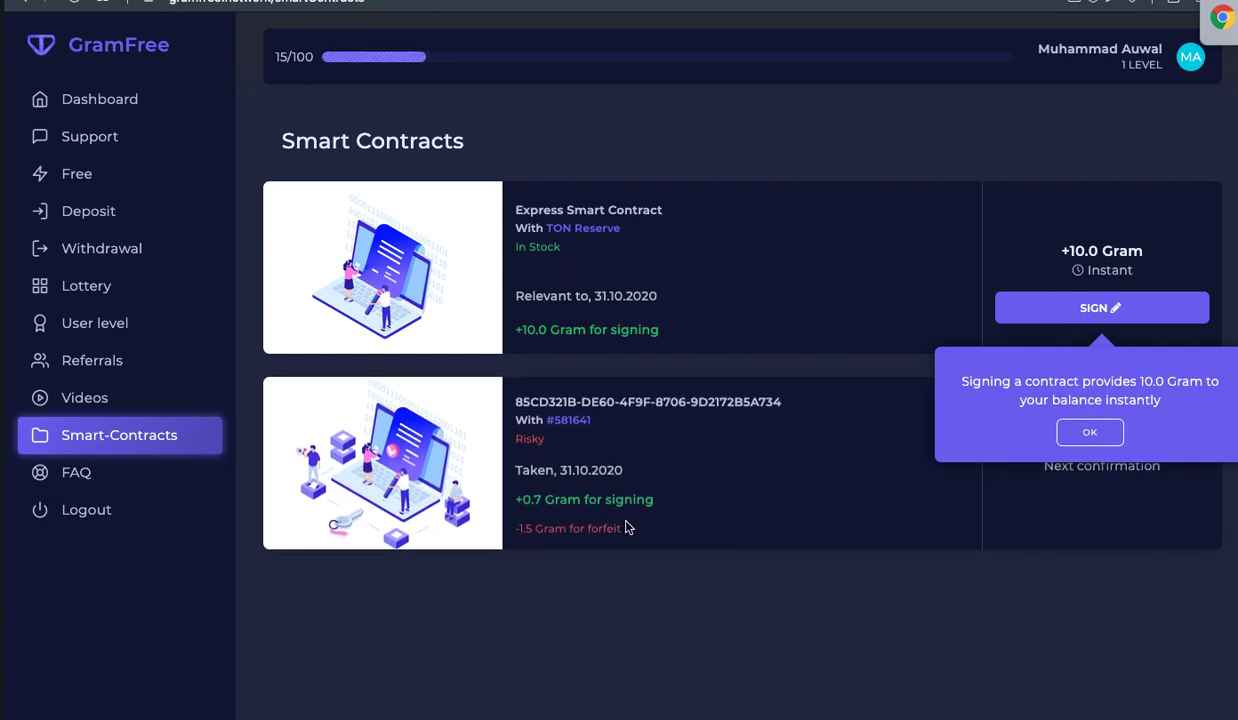
{"action": "mouse_move", "coordinate": [660, 528]}
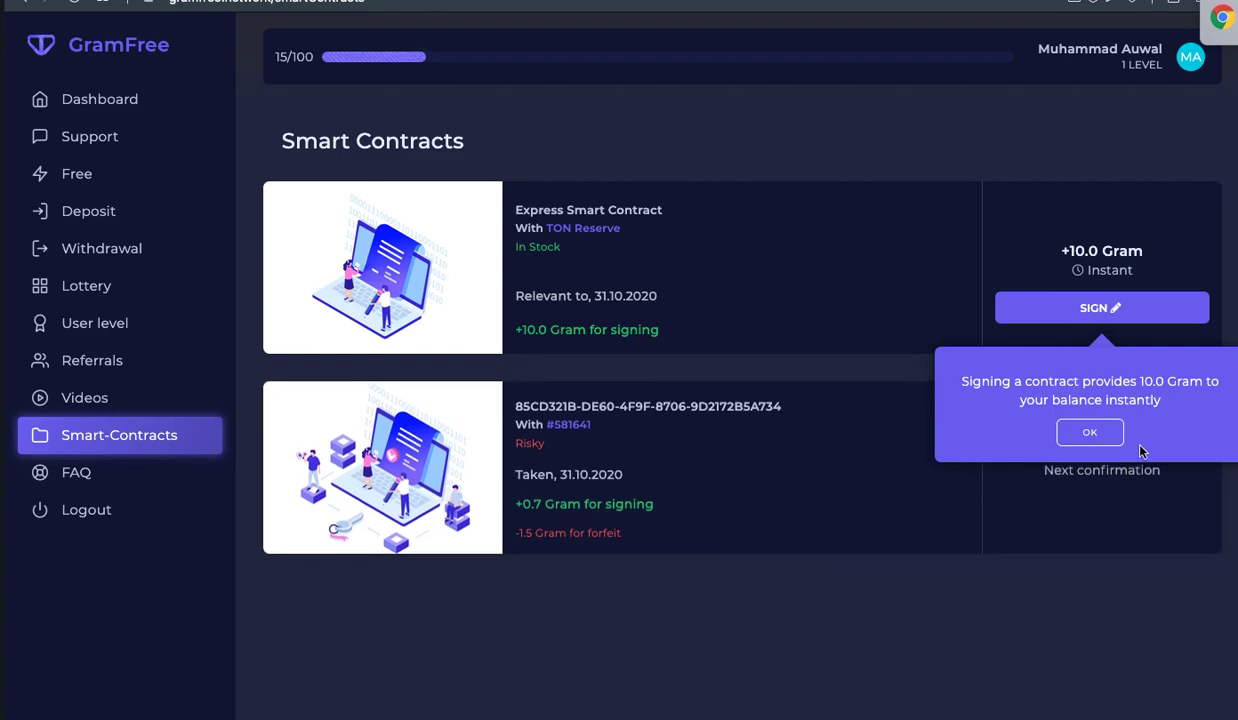
{"action": "mouse_move", "coordinate": [1090, 432]}
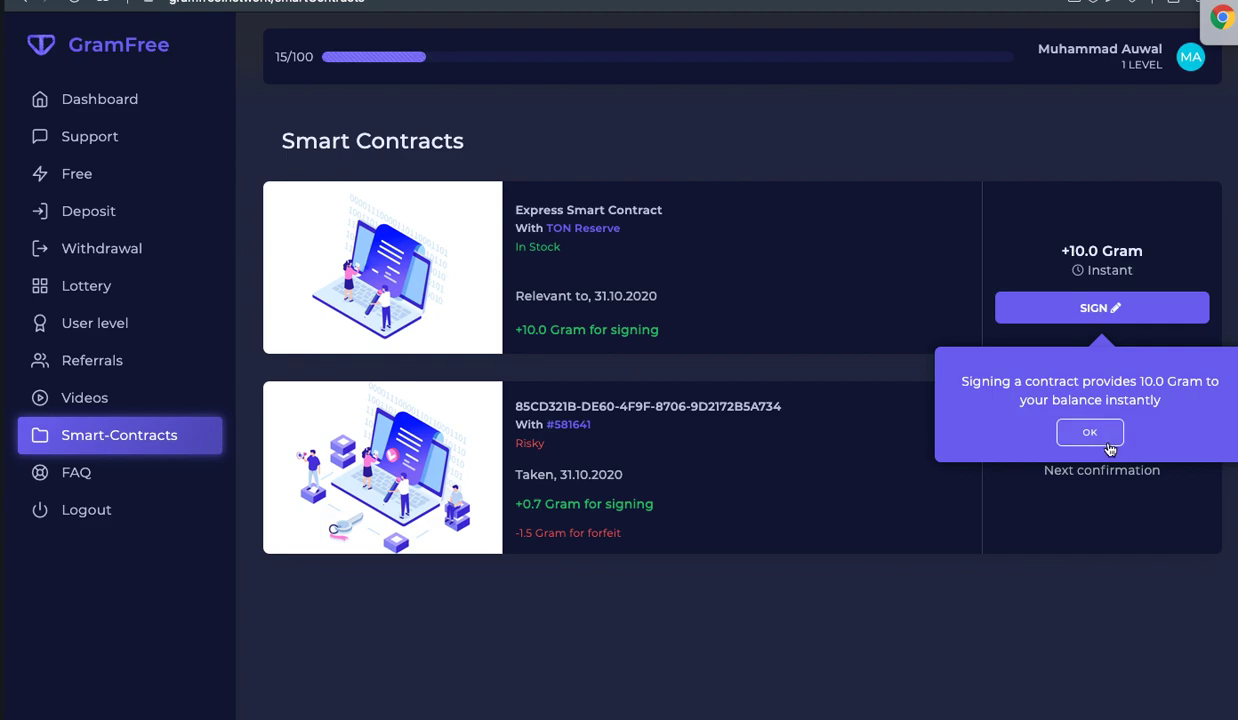
Dismiss the 'Signing a contract provides 10.0 Gram' notice, revealing the confirmation countdown
{"action": "left_click", "coordinate": [1088, 432]}
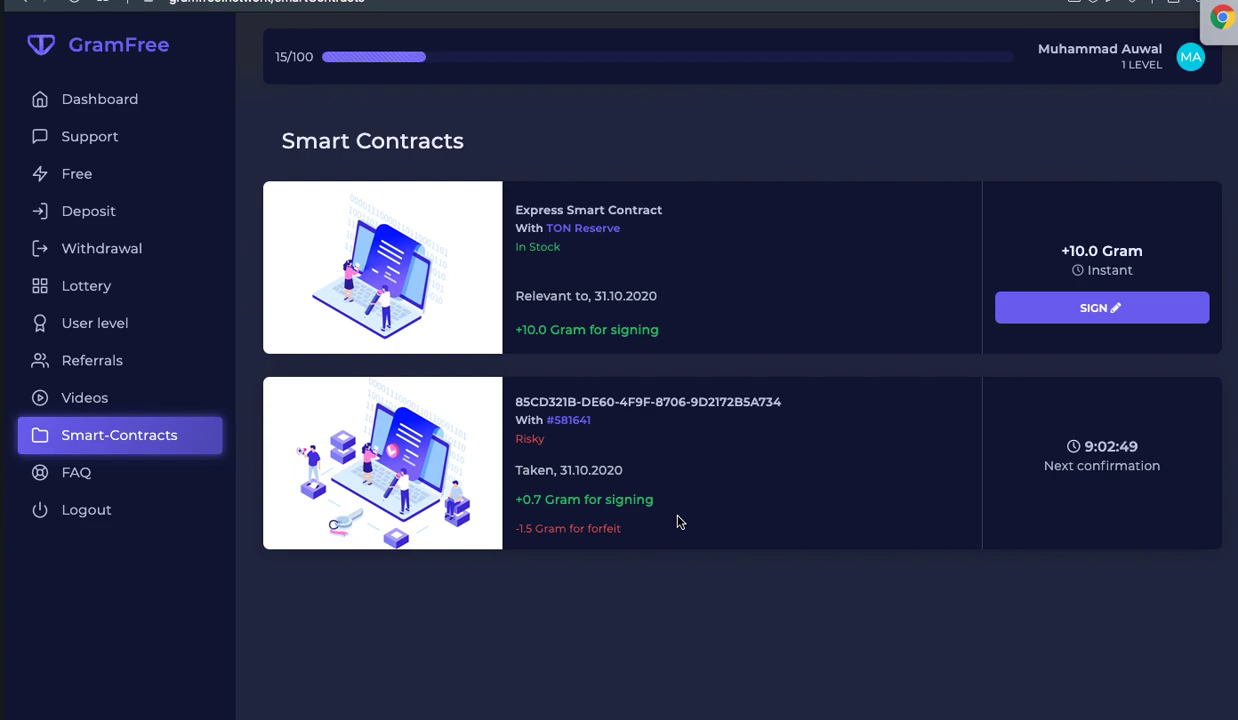
{"action": "mouse_move", "coordinate": [696, 512]}
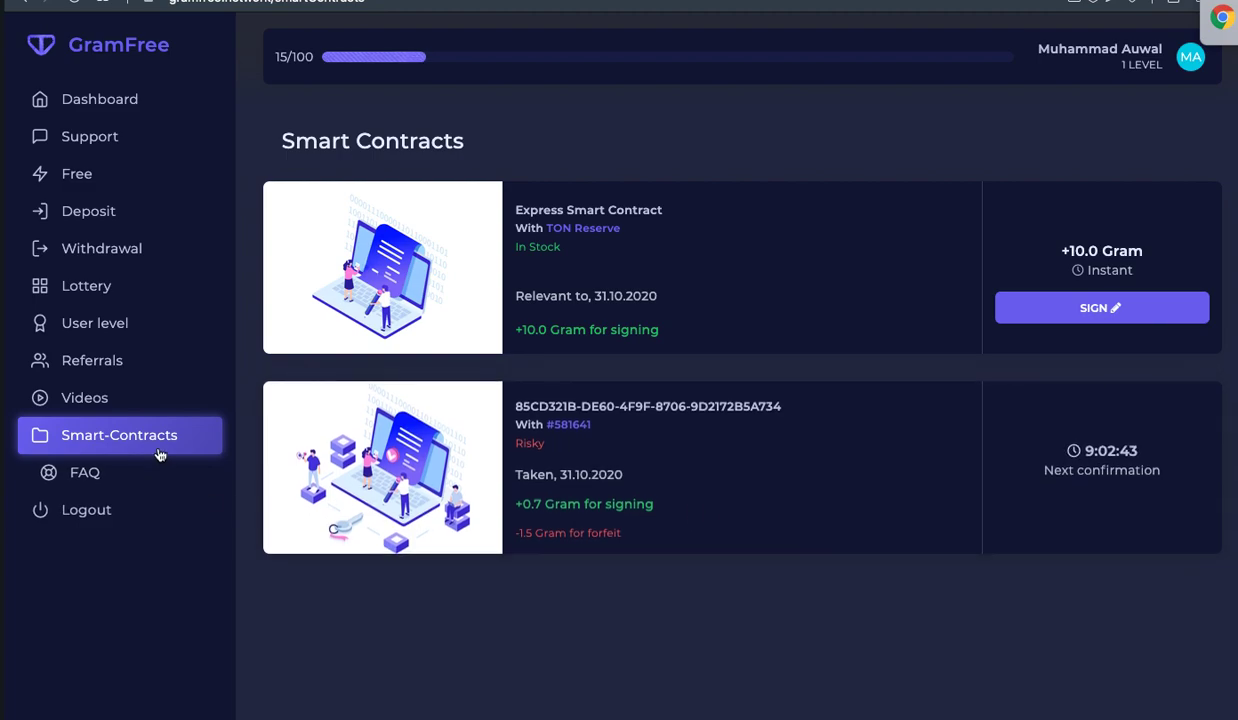
{"action": "mouse_move", "coordinate": [218, 444]}
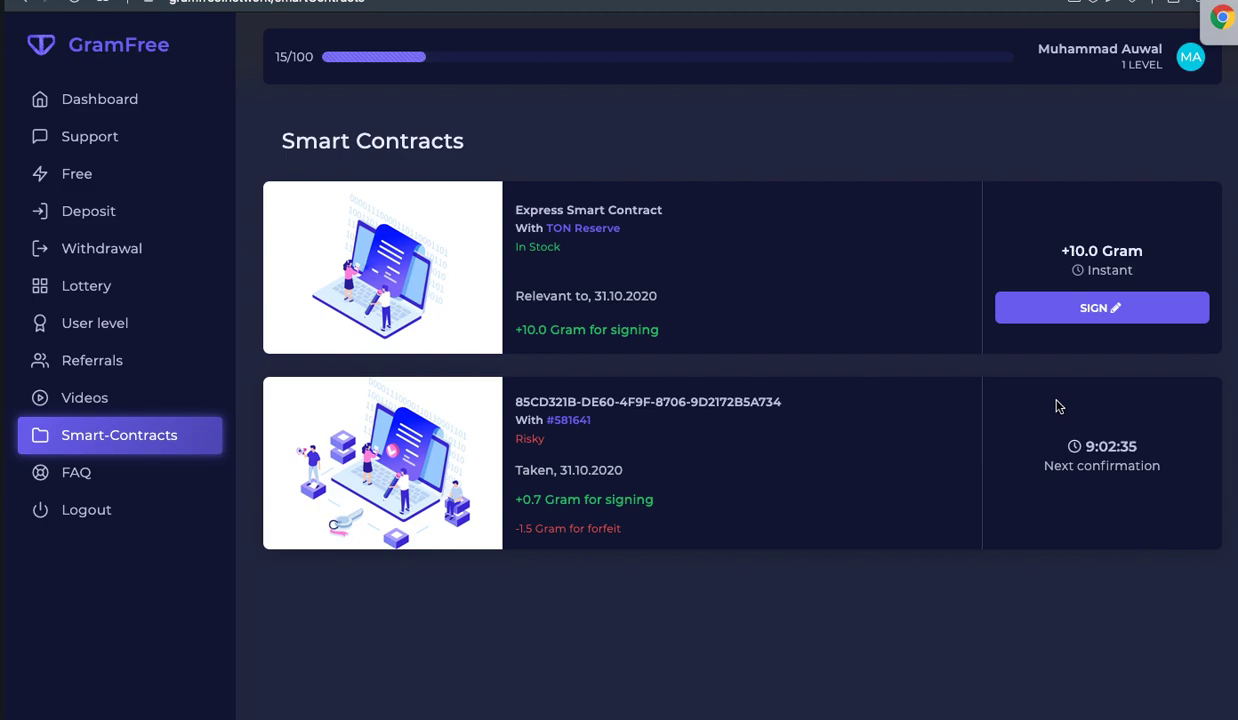
{"action": "mouse_move", "coordinate": [924, 444]}
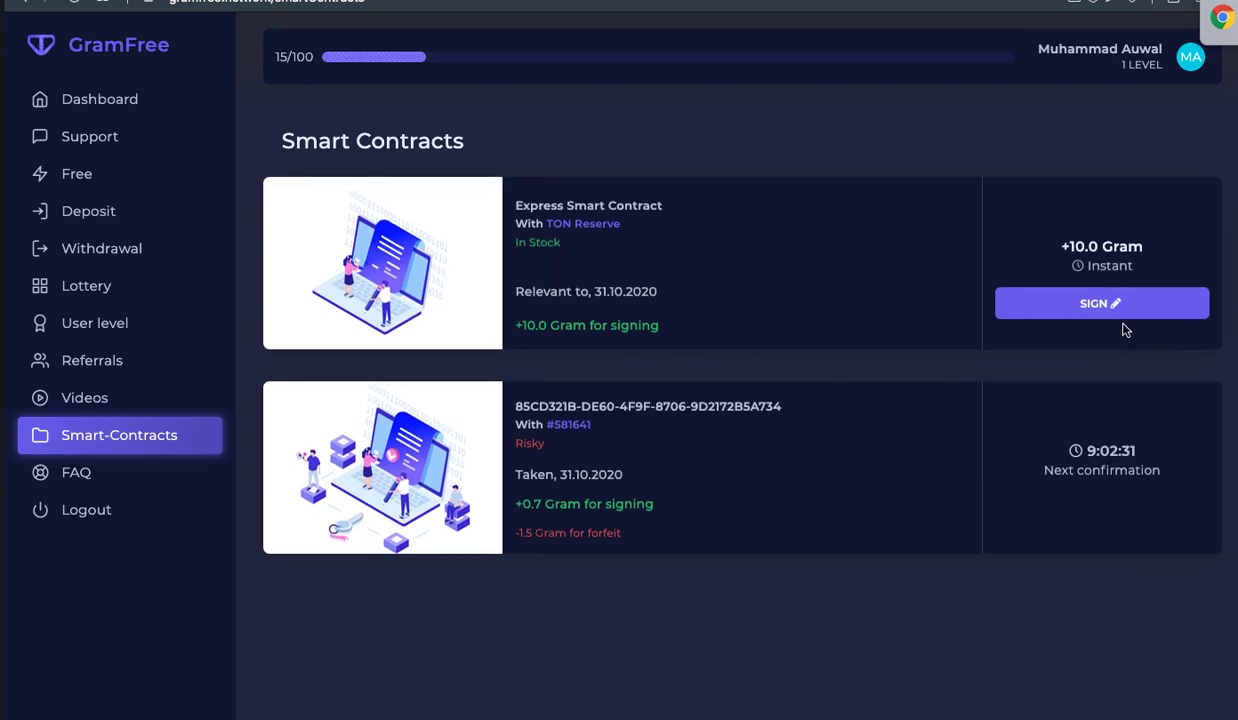
{"action": "mouse_move", "coordinate": [1228, 220]}
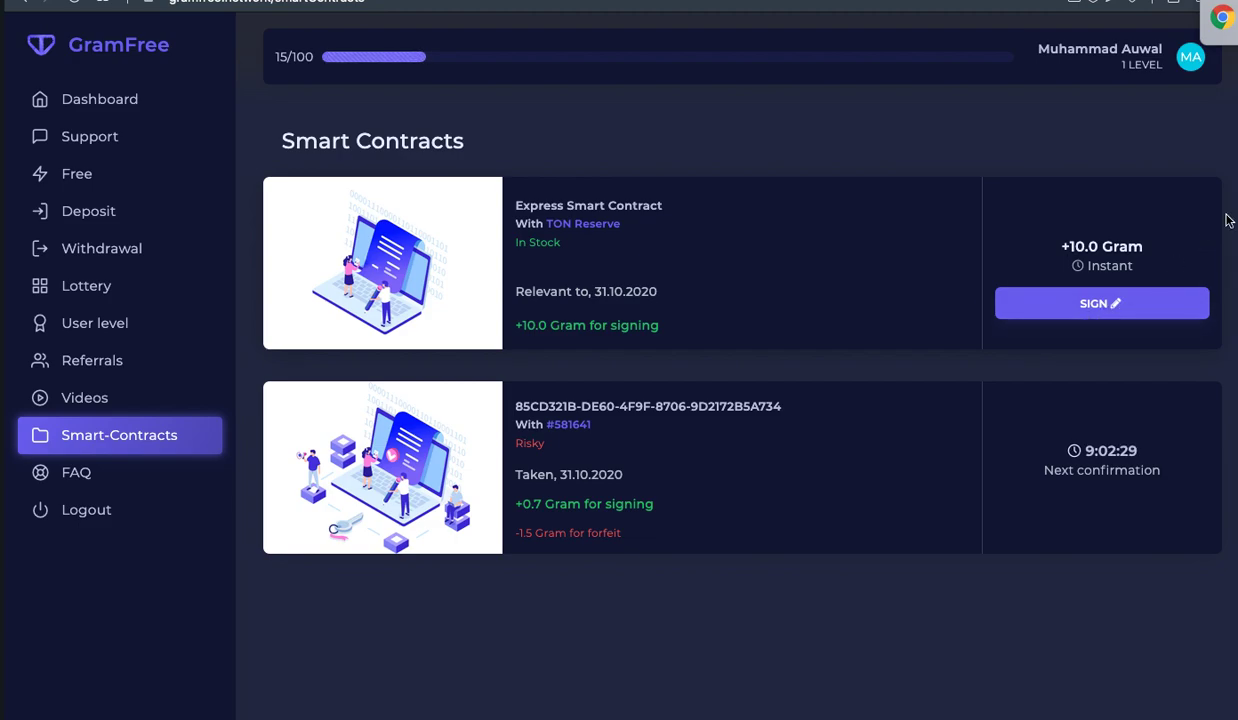